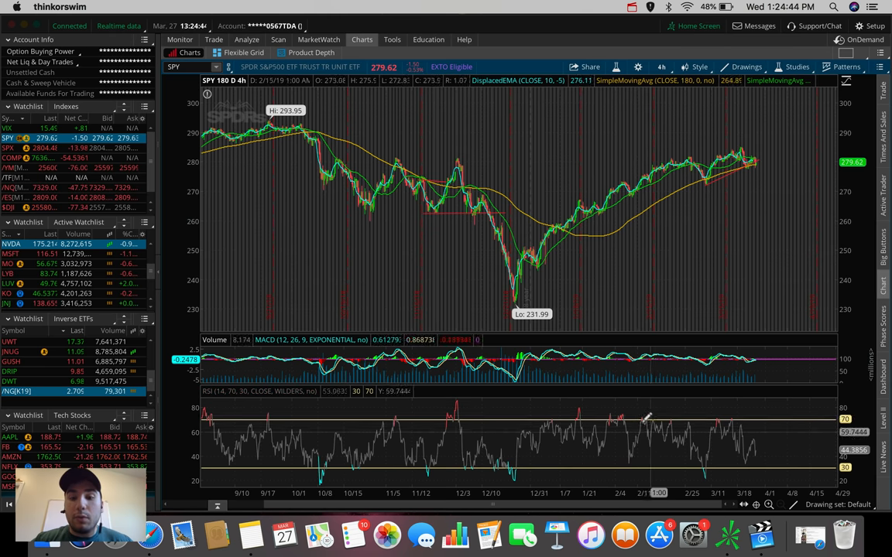
mouse_move(647, 421)
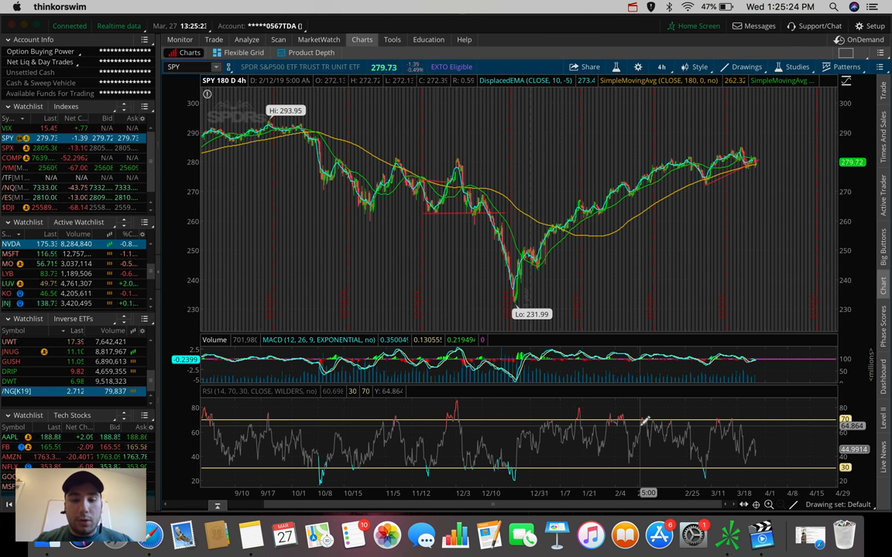
mouse_move(529, 434)
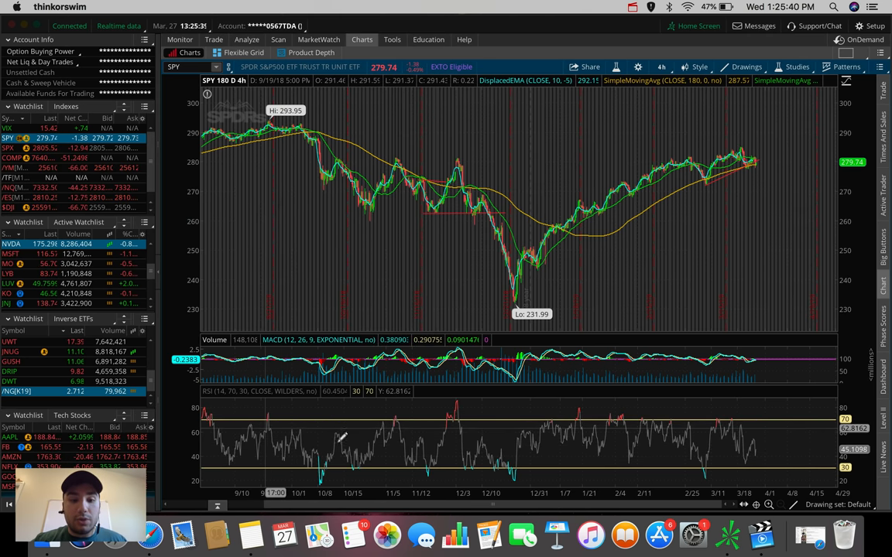
mouse_move(359, 418)
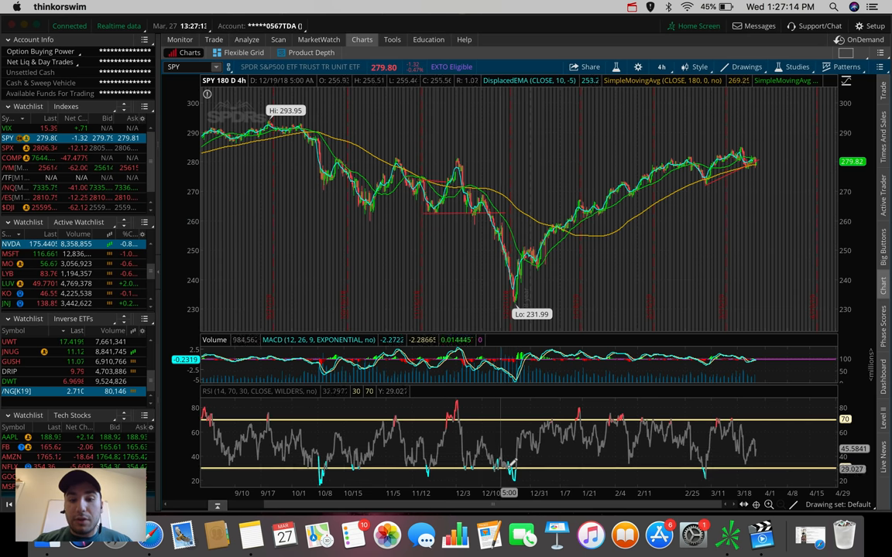
mouse_move(509, 464)
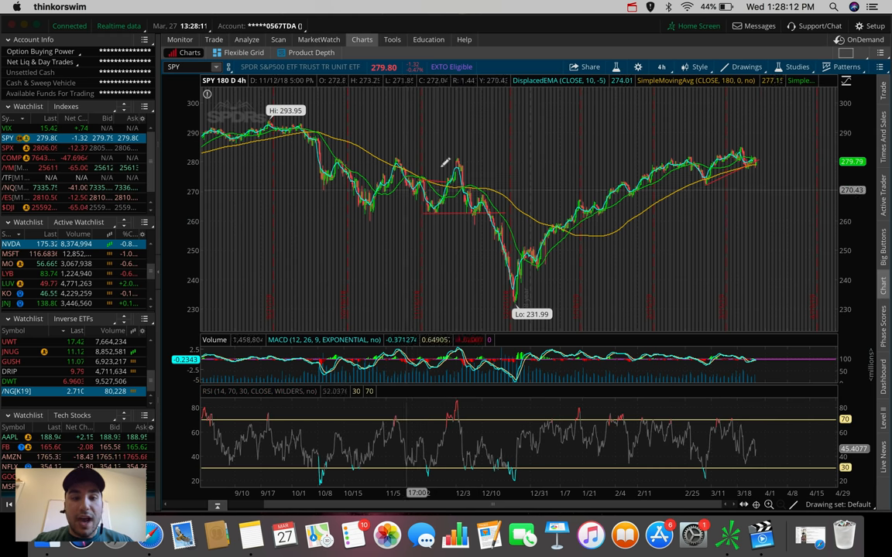
mouse_move(461, 158)
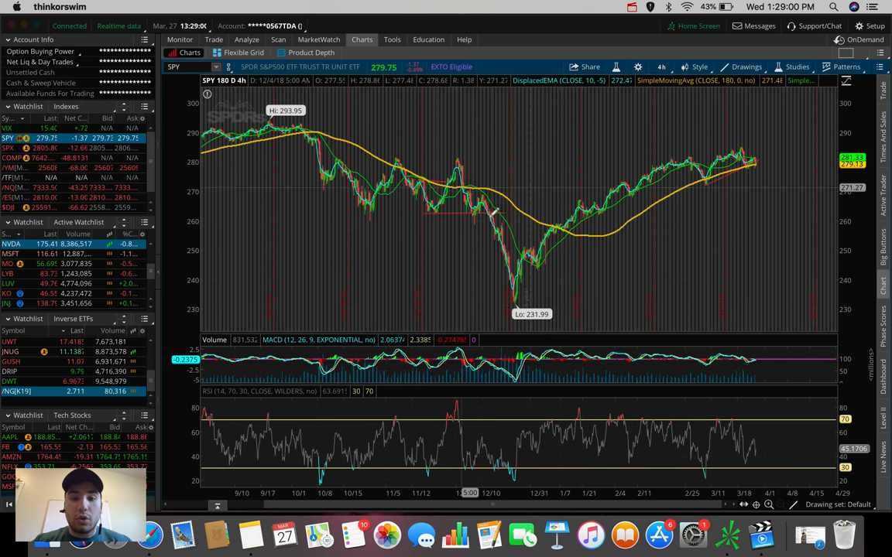
mouse_move(477, 183)
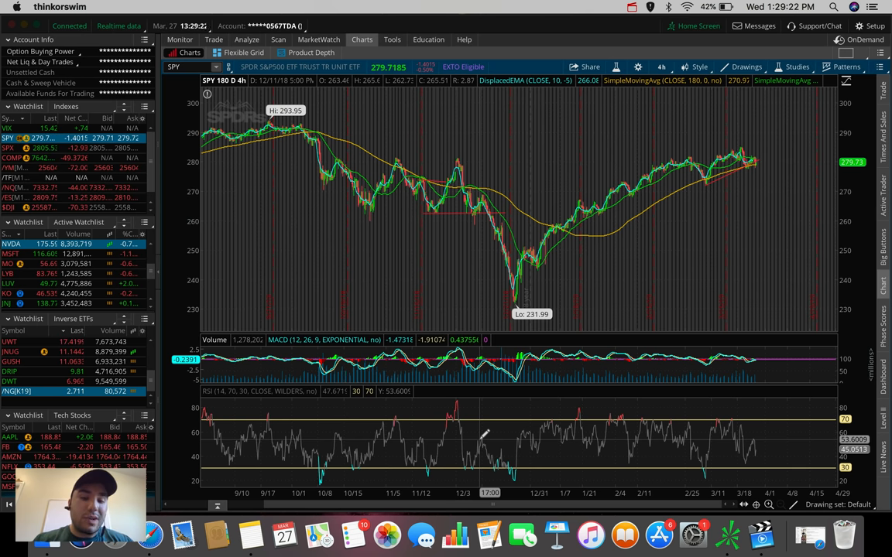
mouse_move(498, 186)
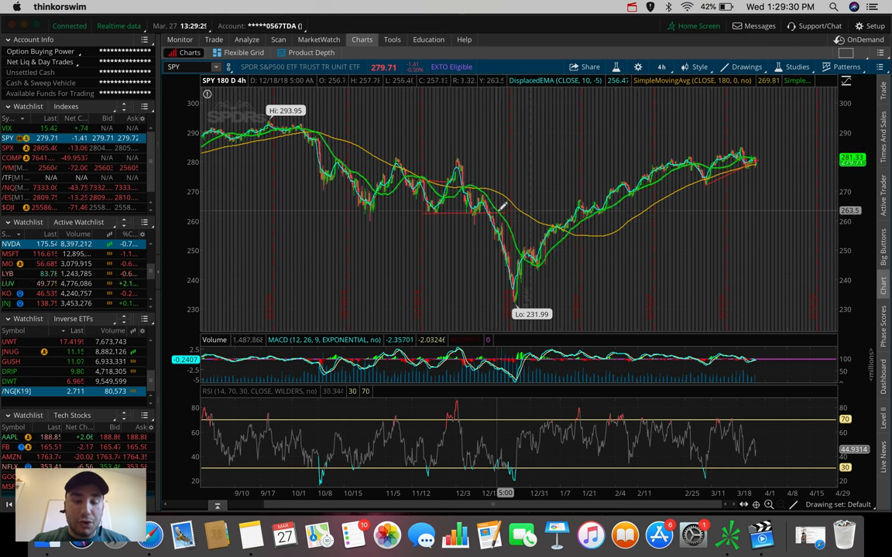
mouse_move(497, 204)
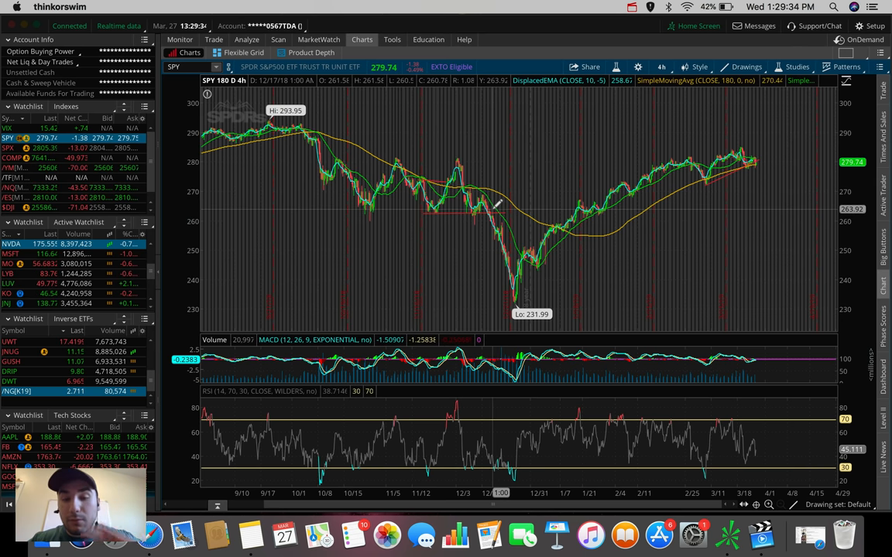
mouse_move(493, 204)
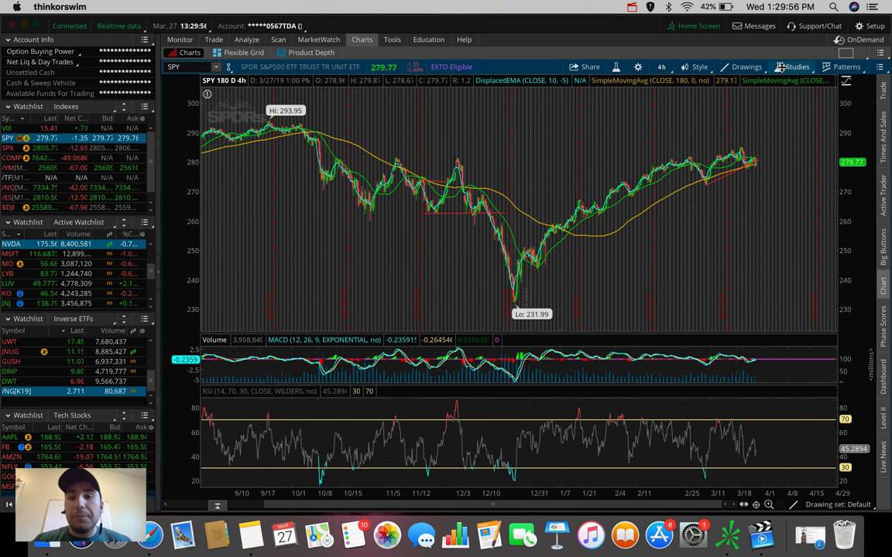
Step: Review the added studies (DisplacedEMA, MACD, RSI) in Edit Studies and remove the existing RSI
click(796, 67)
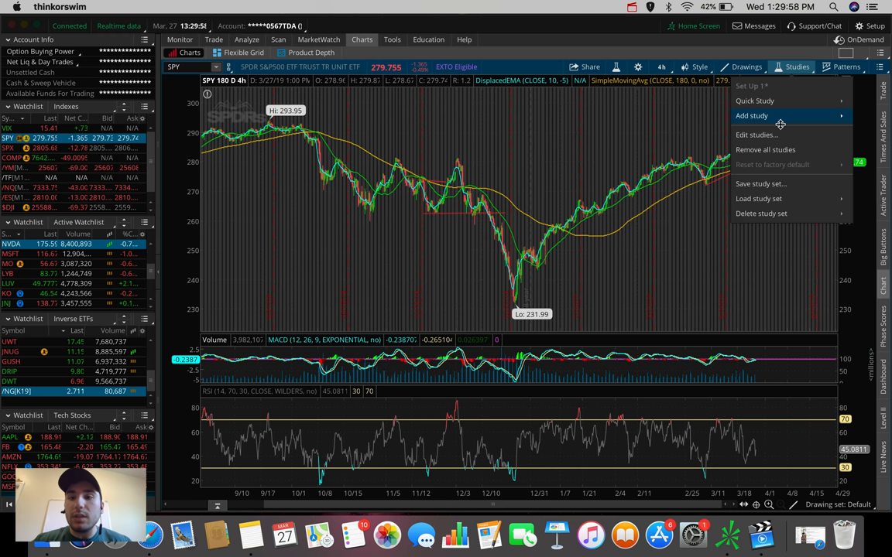
click(756, 135)
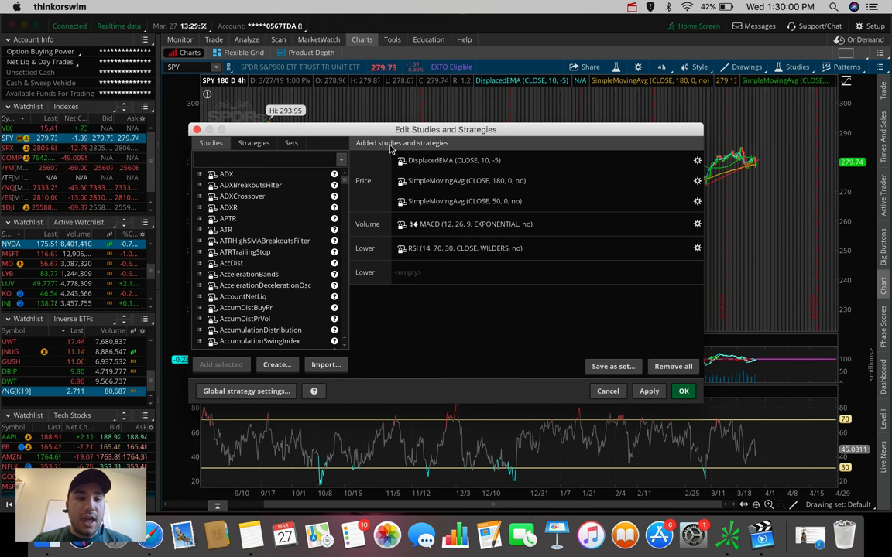
click(465, 160)
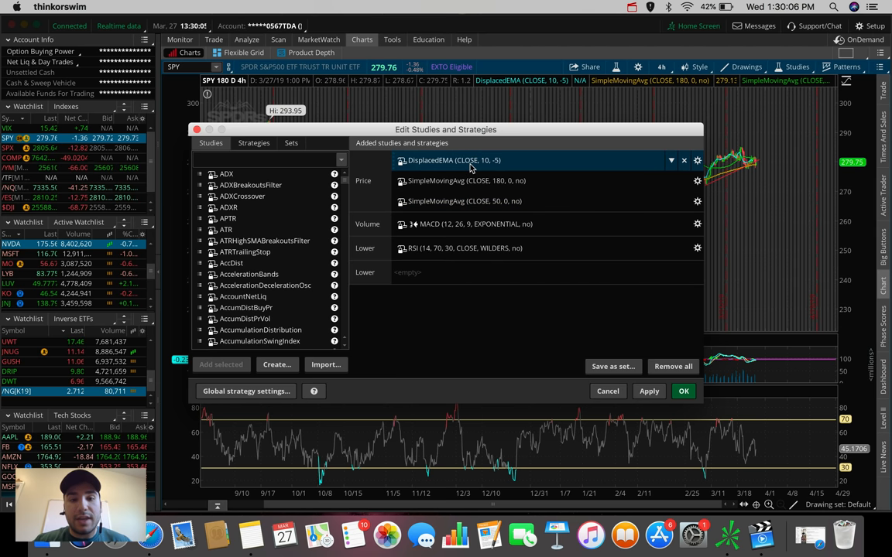
click(464, 180)
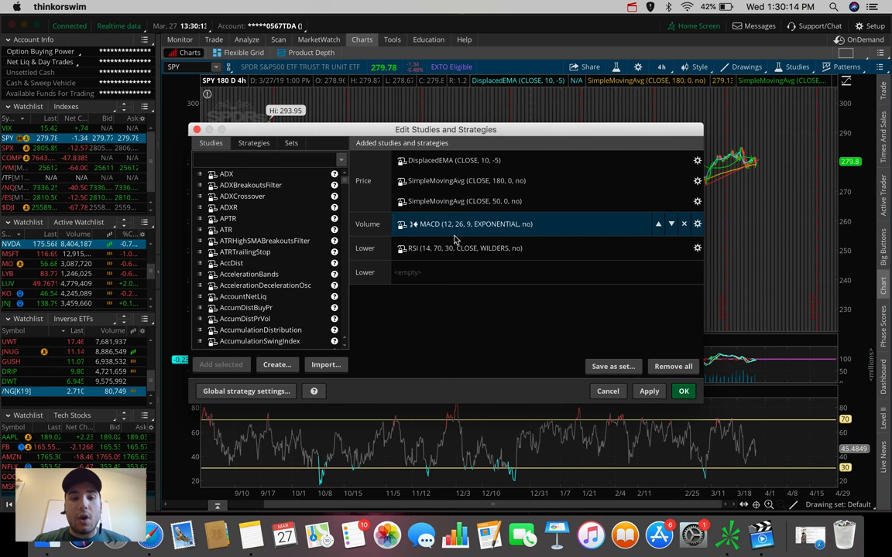
click(464, 248)
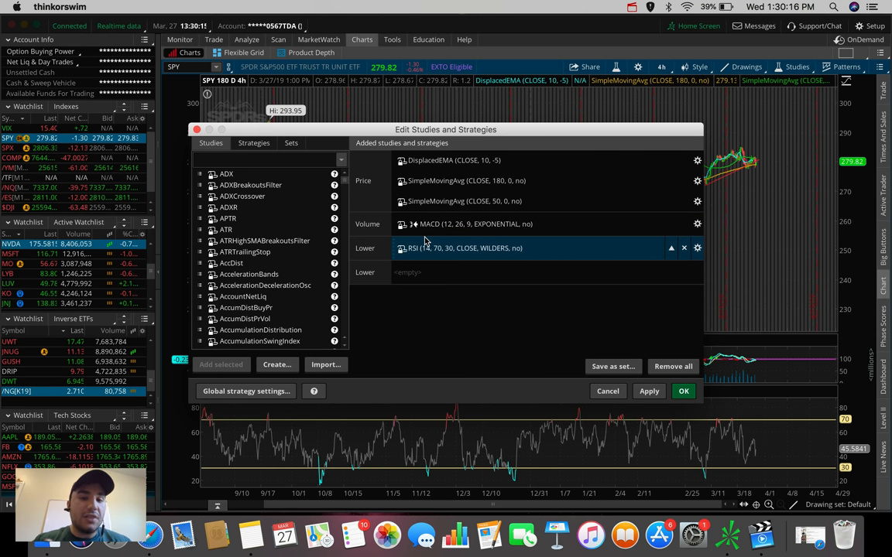
mouse_move(255, 350)
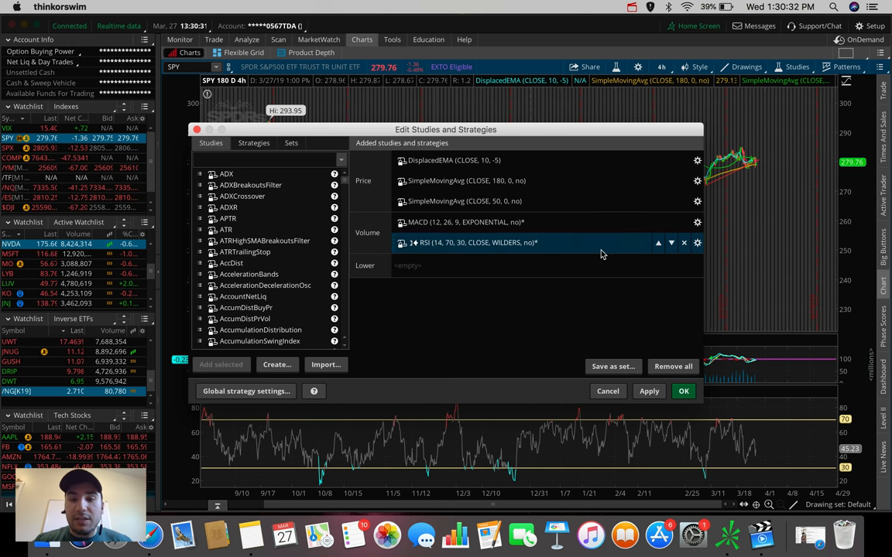
click(684, 243)
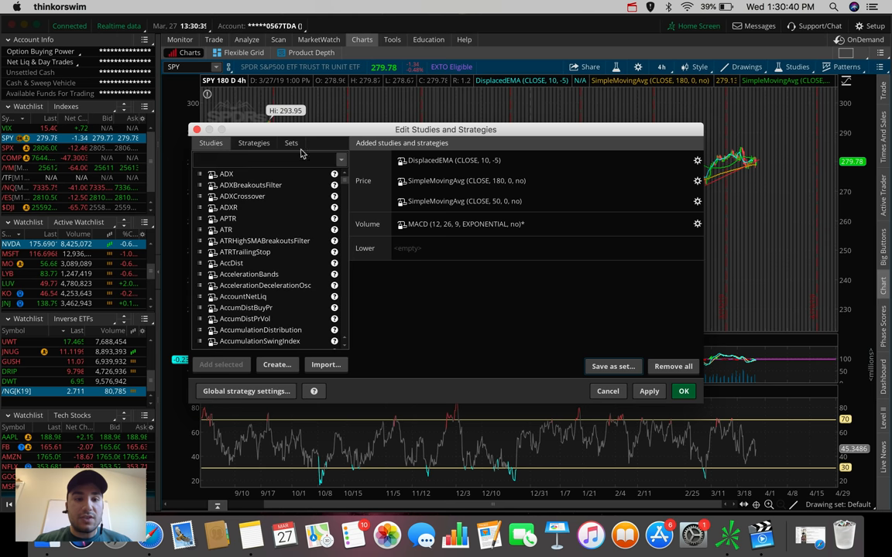
Step: Search 'rs', add RSI (14, 70, 30, Wilders) as a lower study and apply the changes
click(291, 143)
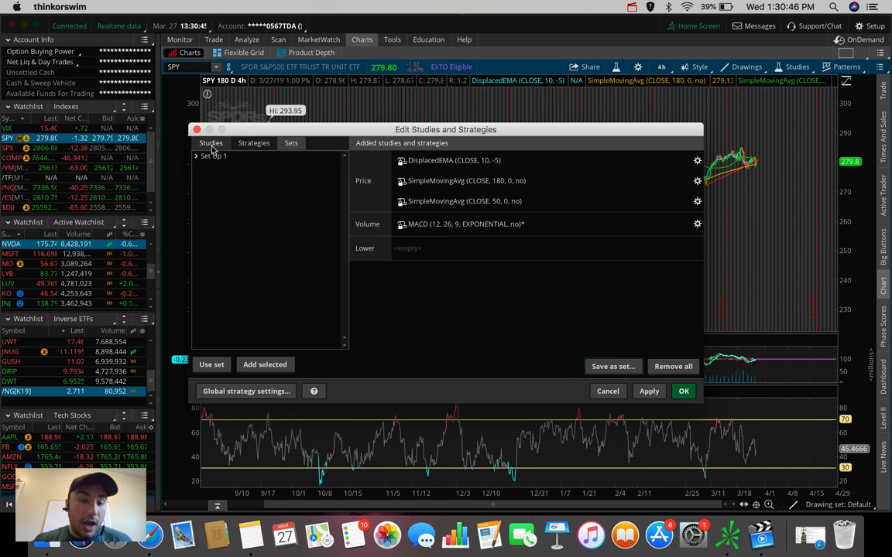
click(211, 143)
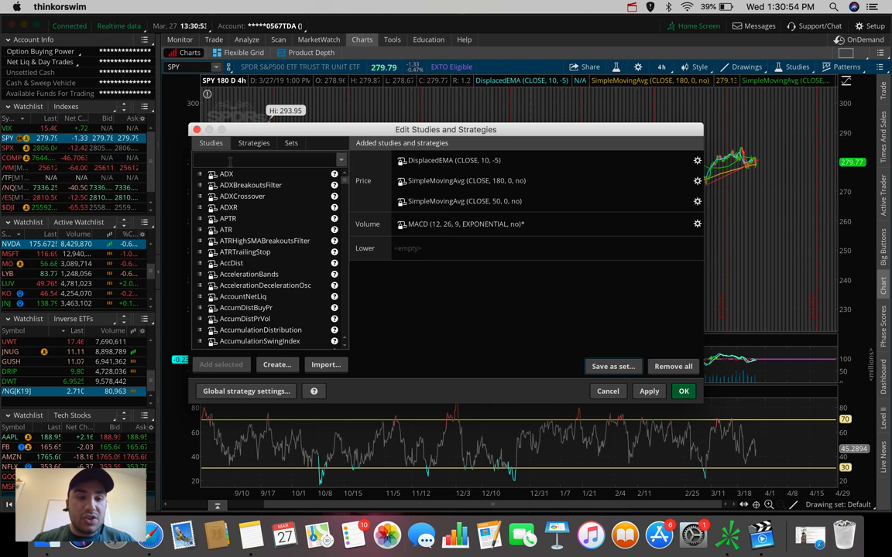
text(rsi)
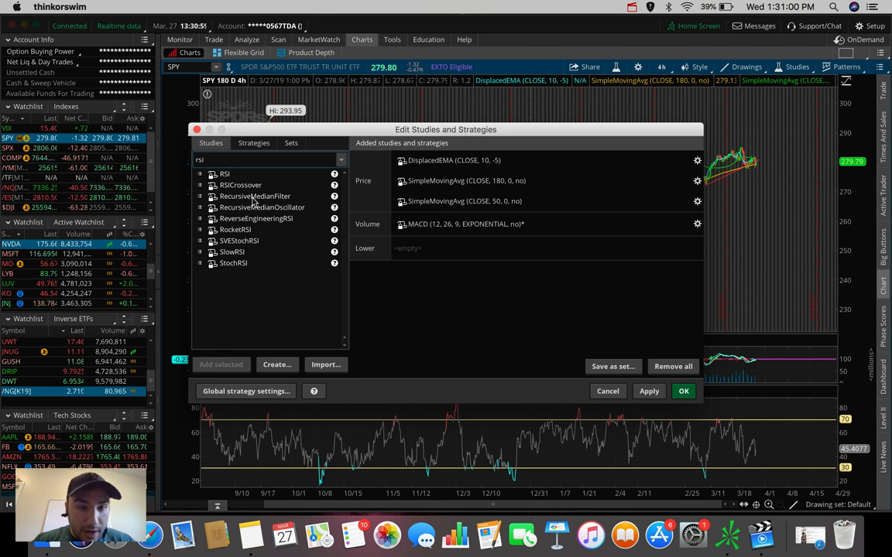
double_click(223, 173)
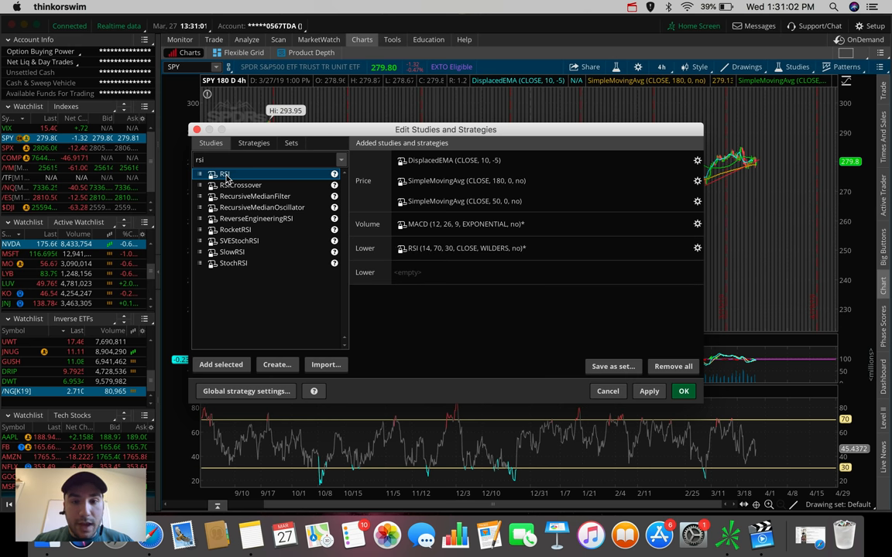
mouse_move(293, 220)
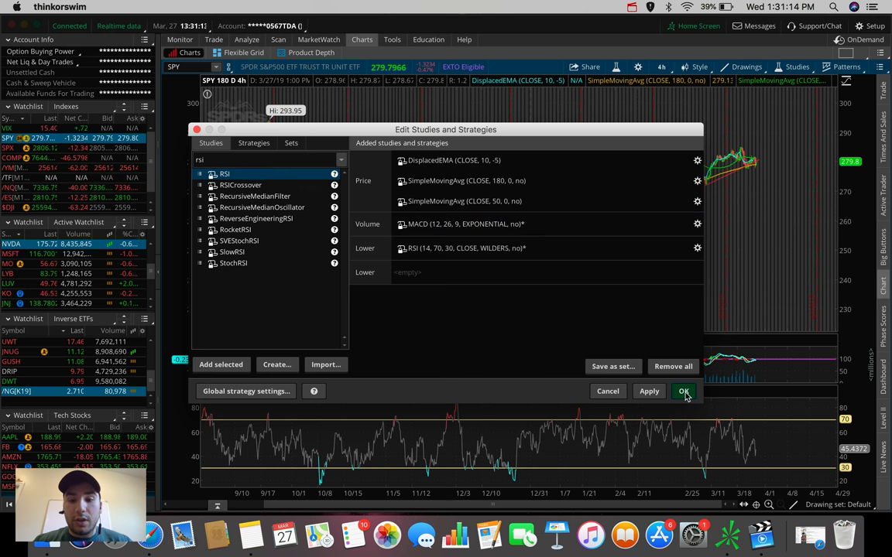
click(683, 390)
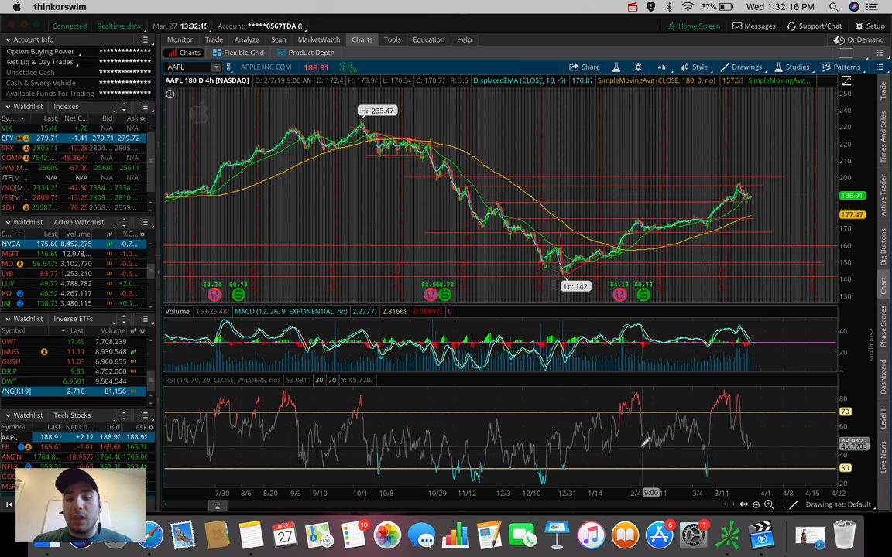
mouse_move(647, 232)
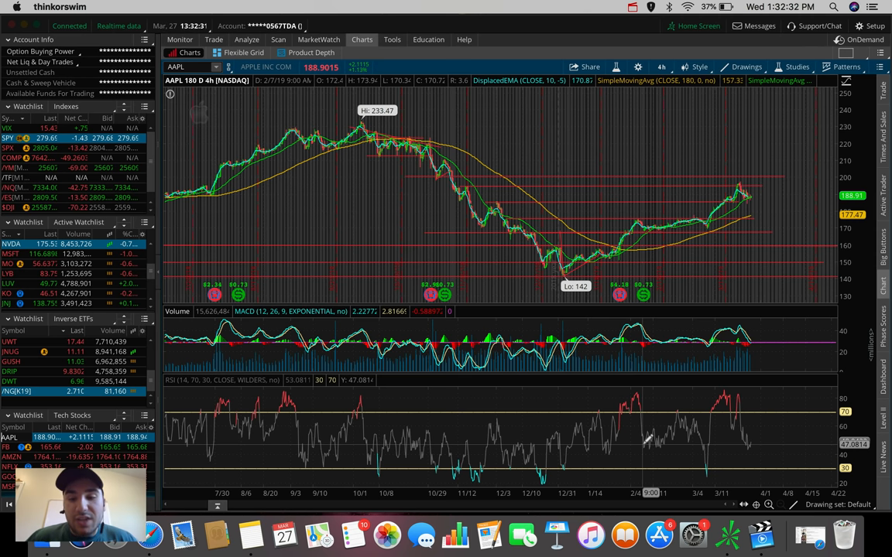
mouse_move(641, 209)
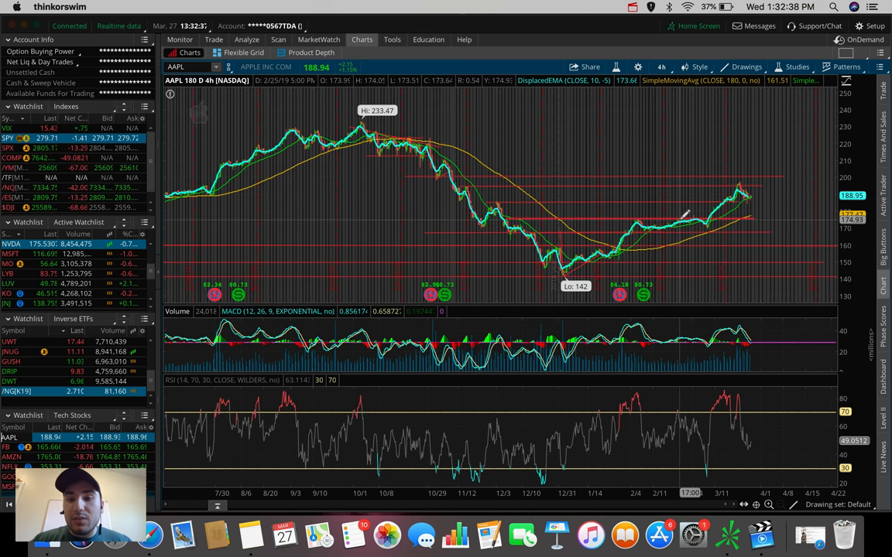
mouse_move(667, 223)
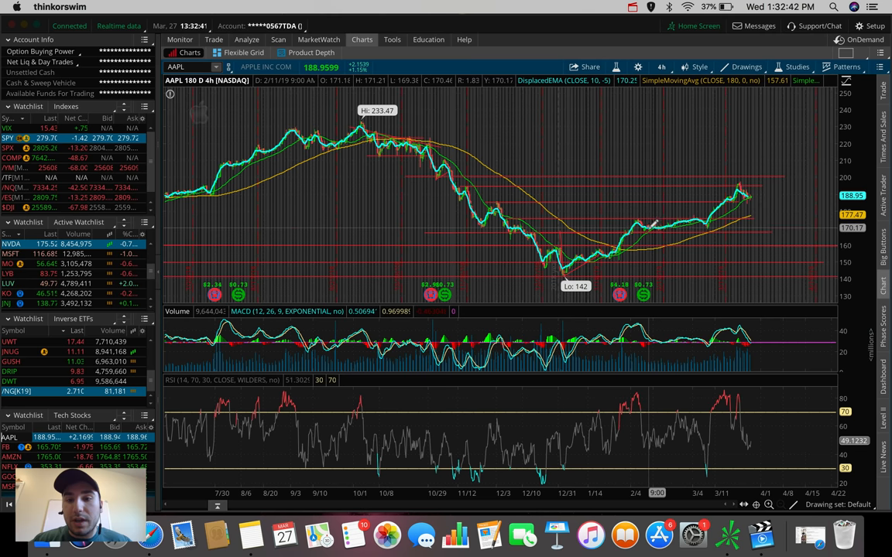
mouse_move(653, 224)
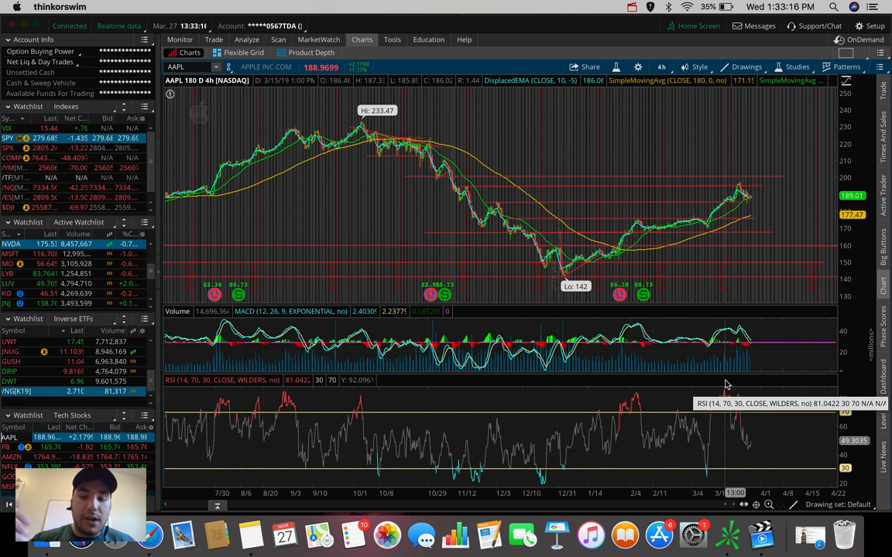
mouse_move(759, 178)
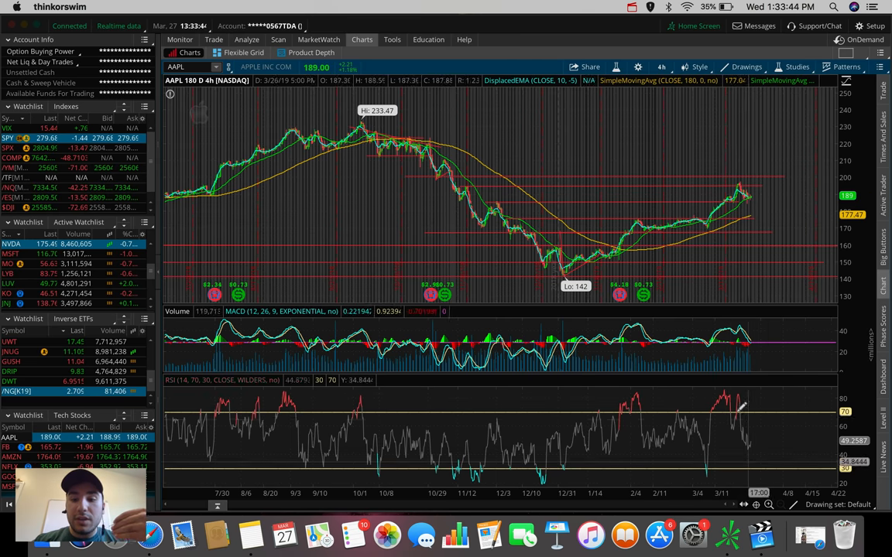
mouse_move(740, 183)
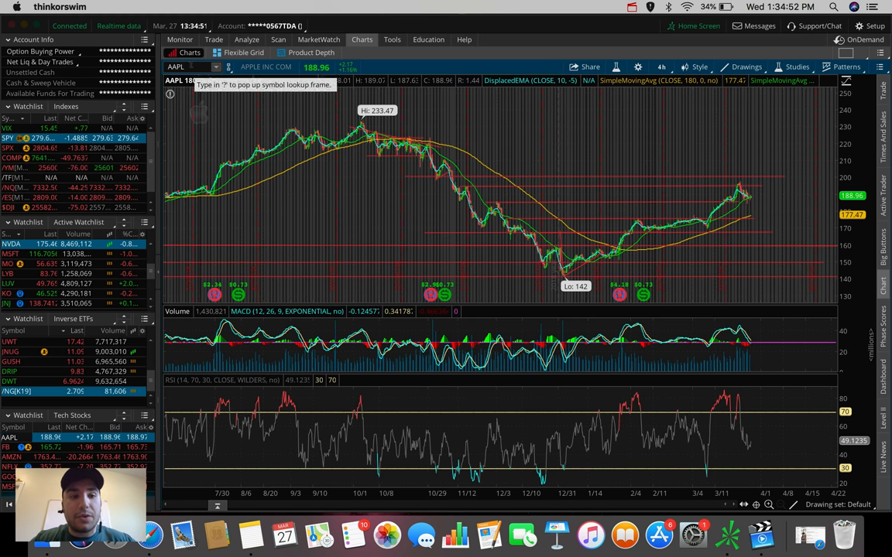
Step: Load NIO in the chart symbol field so its daily chart shows with the RSI study
text(NIO)
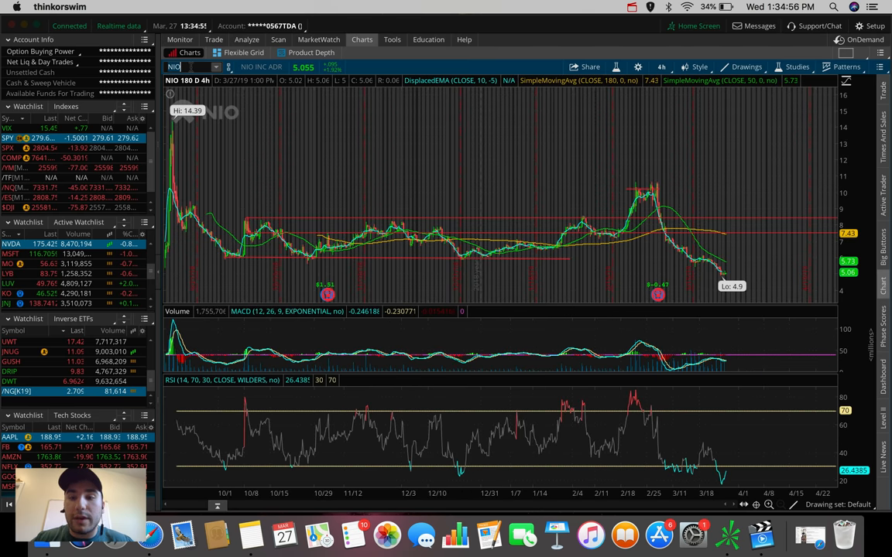
mouse_move(664, 234)
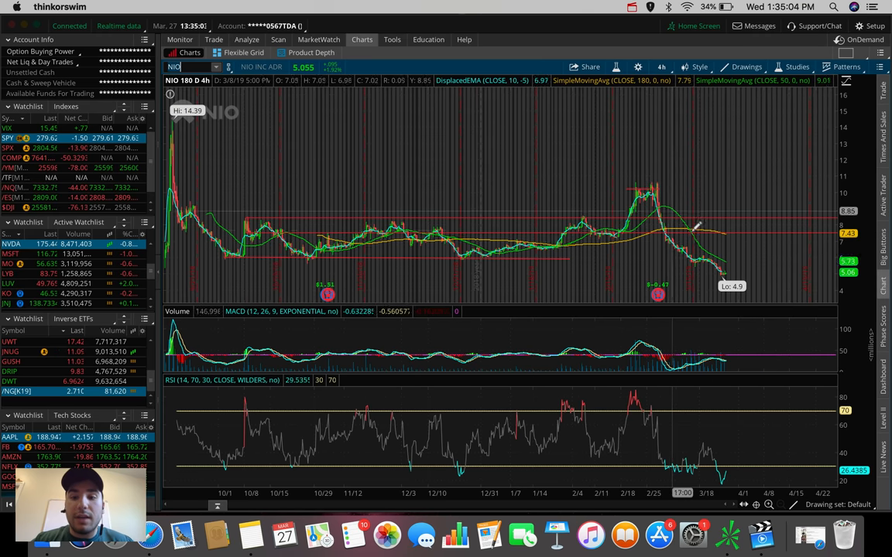
mouse_move(734, 261)
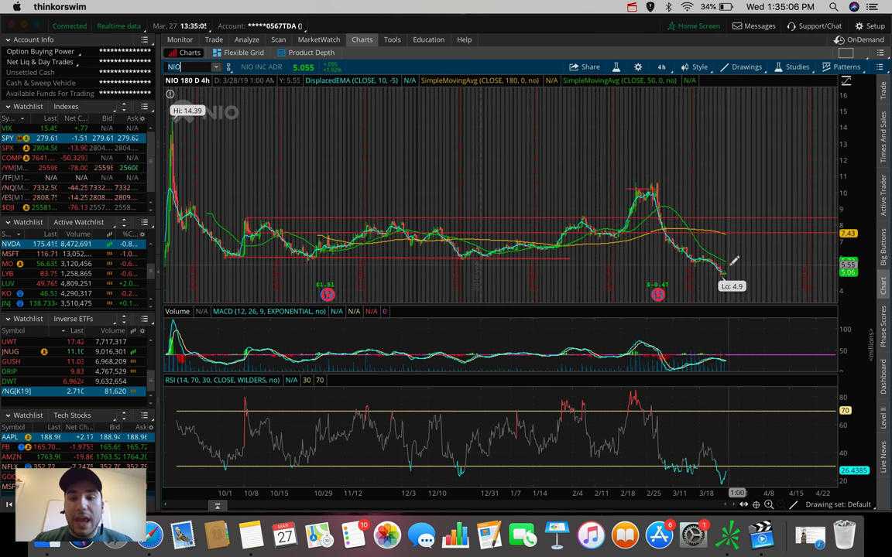
mouse_move(718, 254)
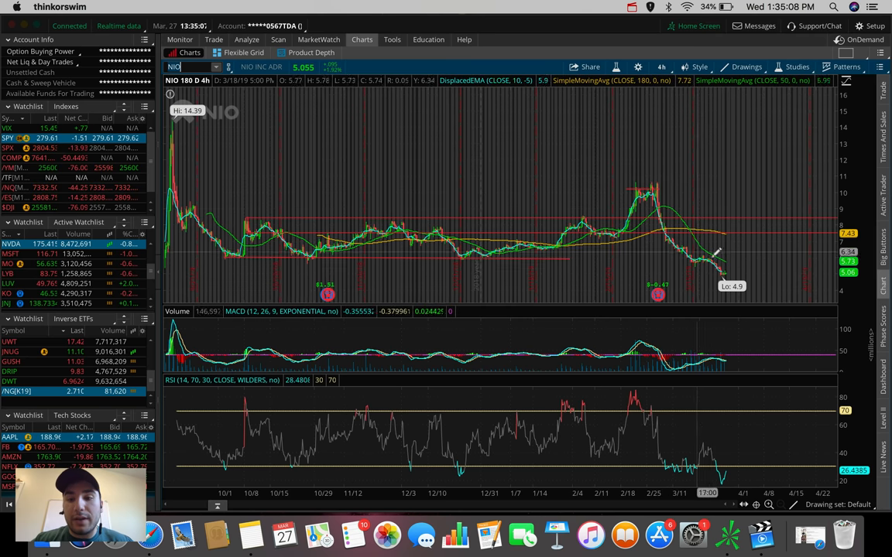
mouse_move(731, 276)
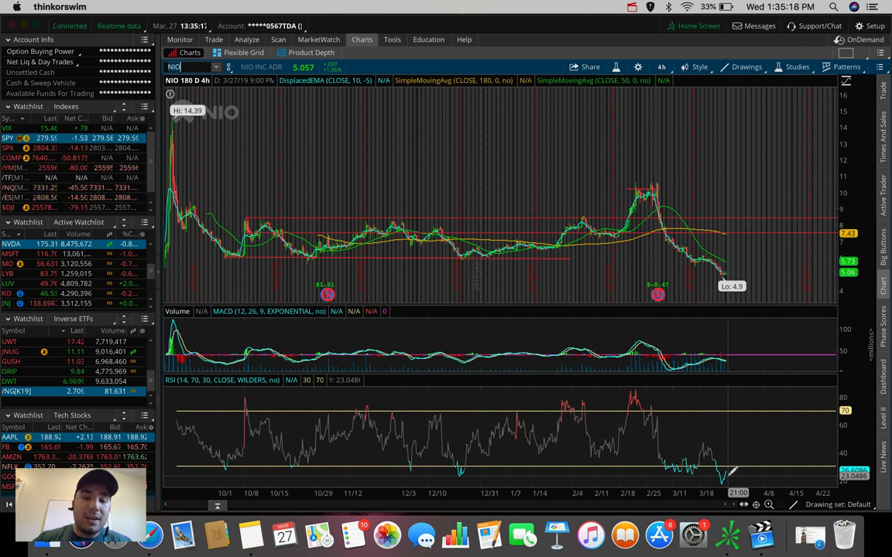
mouse_move(704, 246)
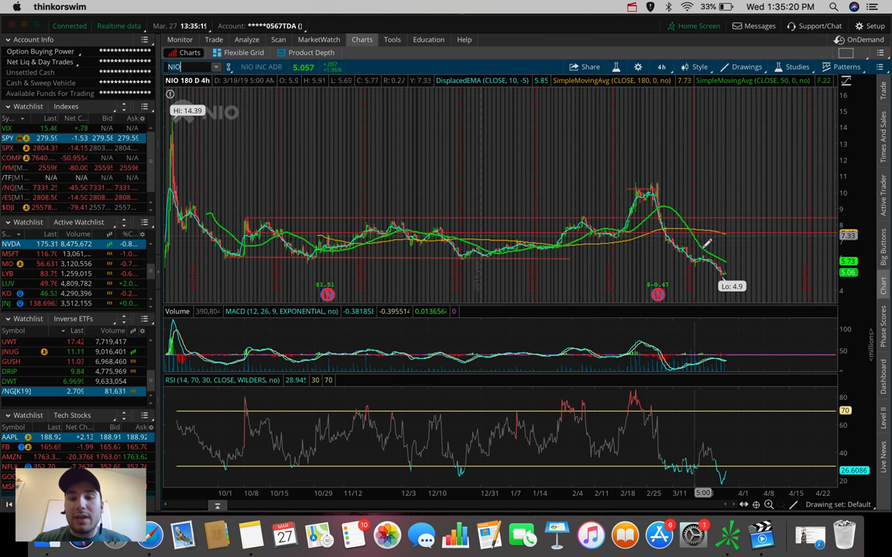
mouse_move(669, 200)
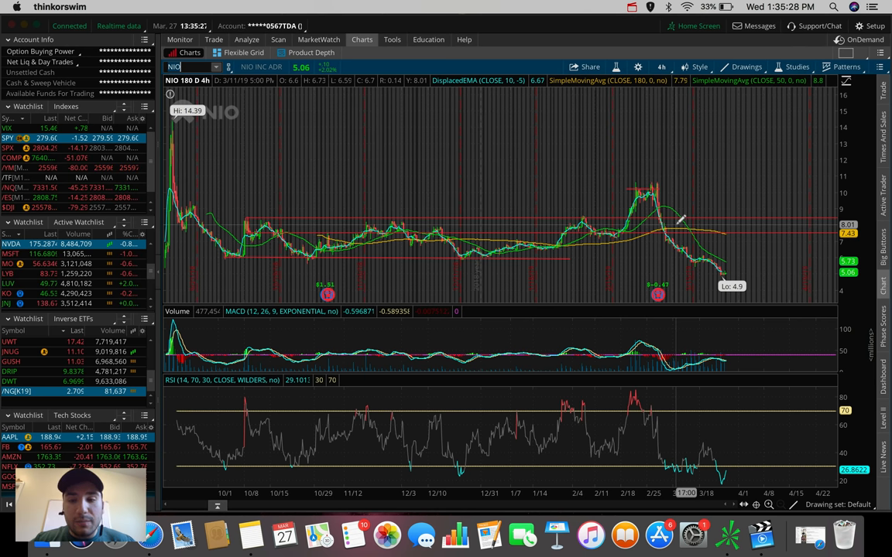
mouse_move(728, 271)
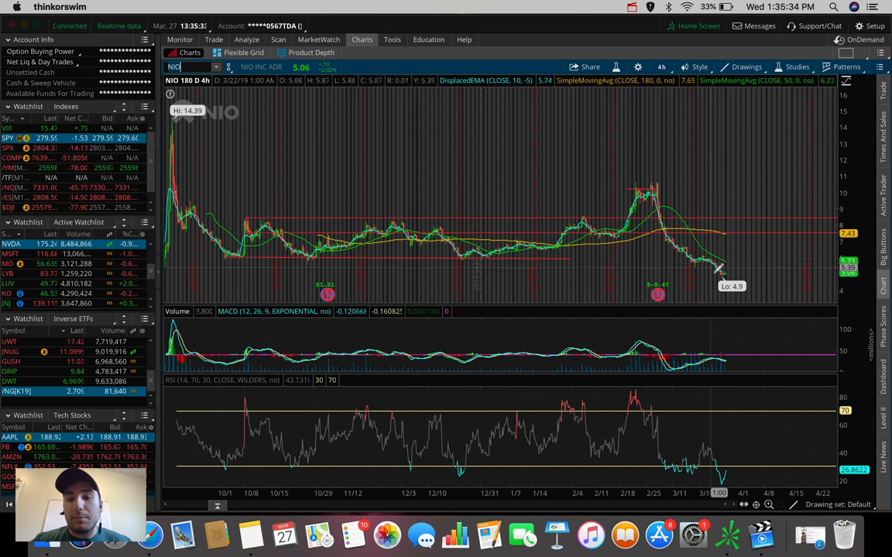
mouse_move(711, 251)
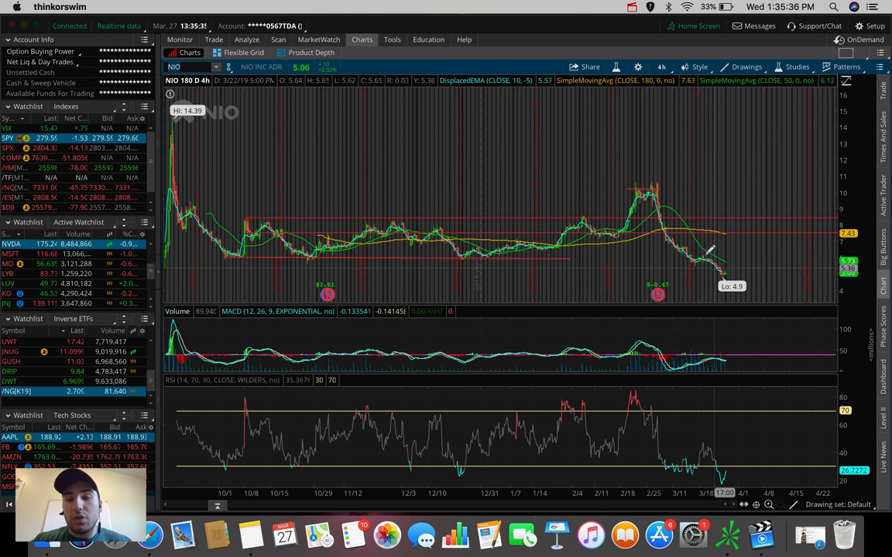